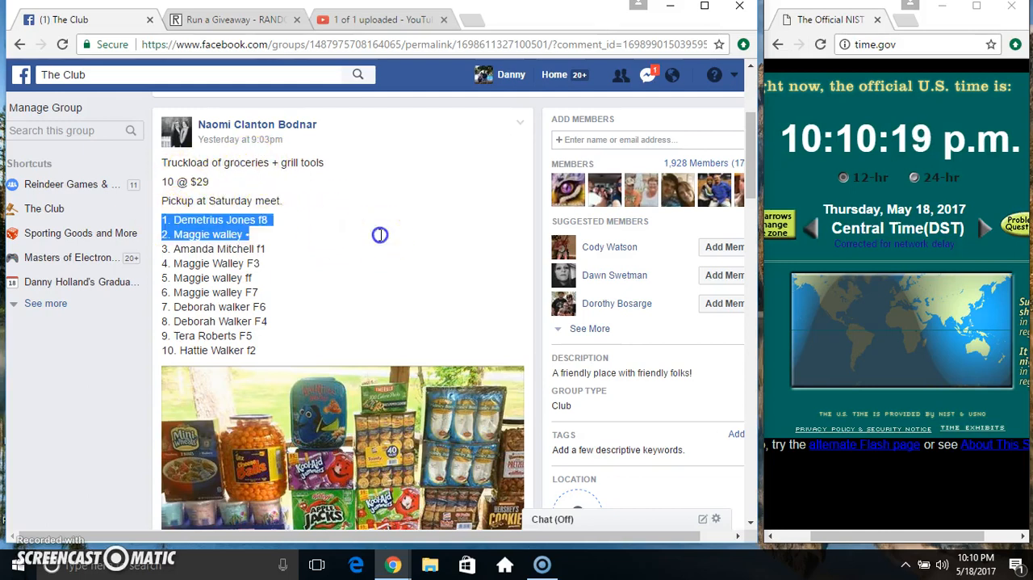
Copy the selected ten-entry giveaway list and comment "live" under the post.
{"action": "right_click", "coordinate": [332, 317]}
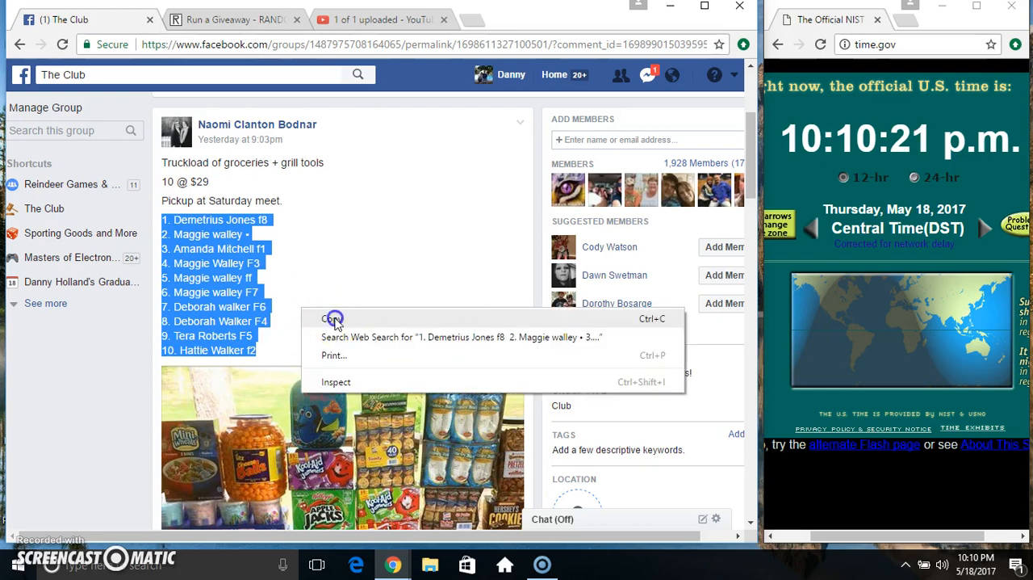
{"action": "scroll", "scroll_direction": "down", "scroll_amount": 3}
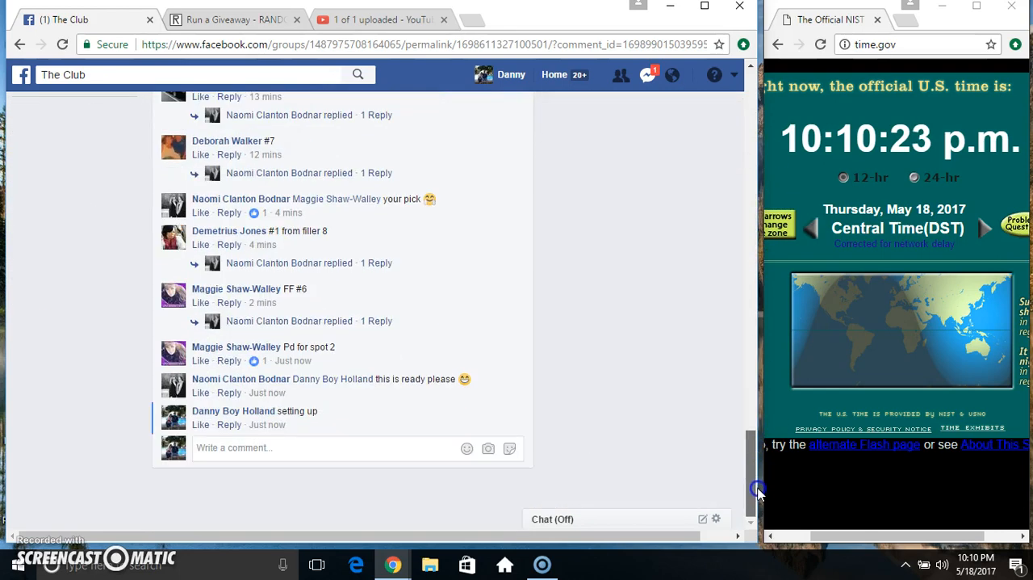
{"action": "type", "text": "li"}
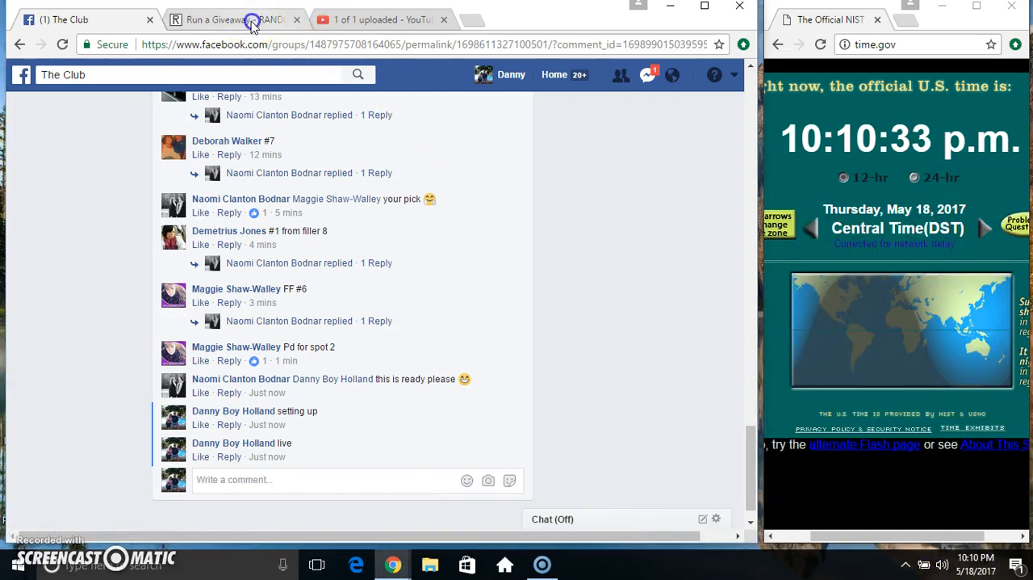
Roll the dice and accept 8 as Total Rounds for the ten pasted entries.
{"action": "left_click", "coordinate": [226, 19]}
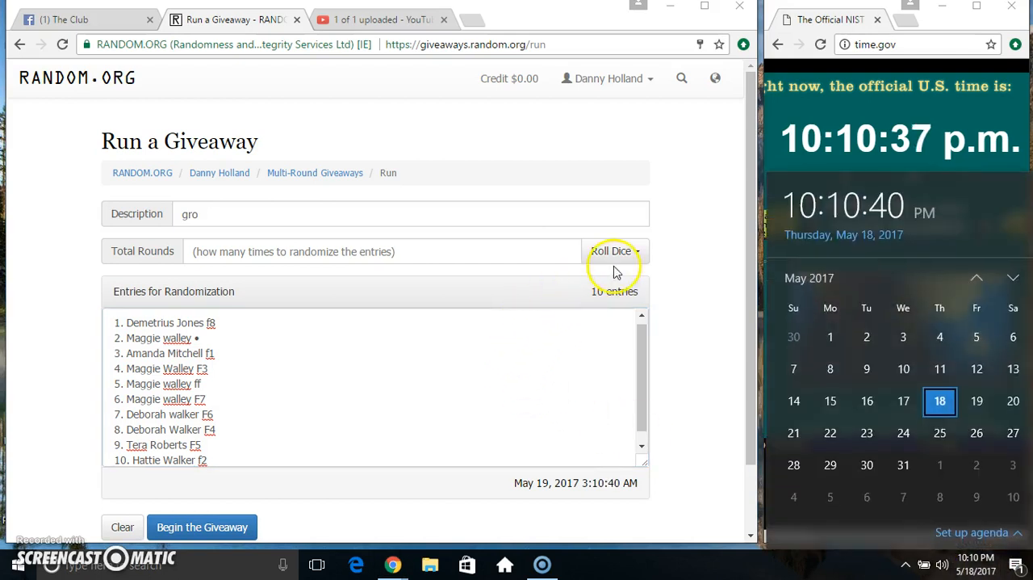
{"action": "left_click", "coordinate": [610, 252]}
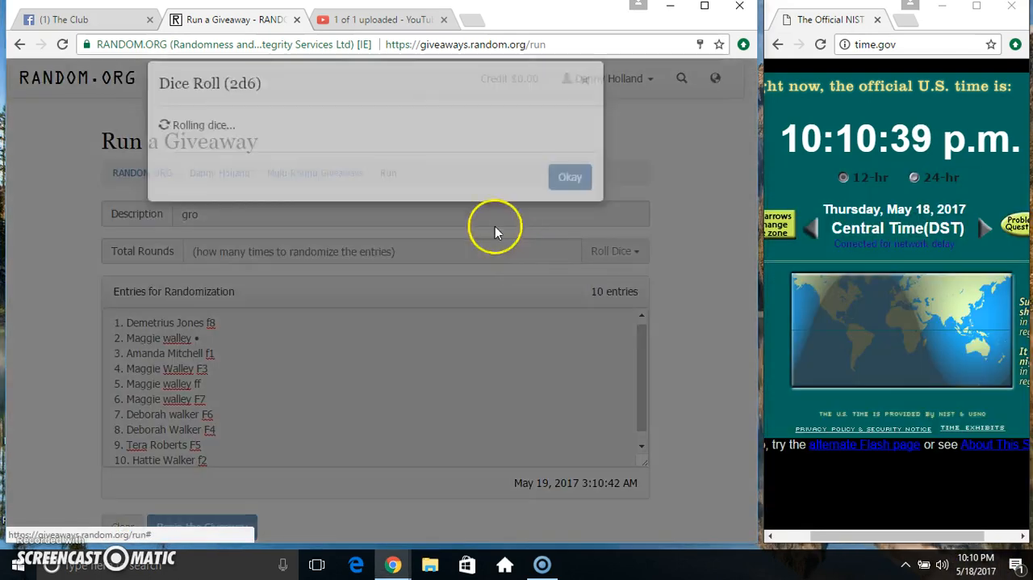
{"action": "left_click", "coordinate": [569, 177]}
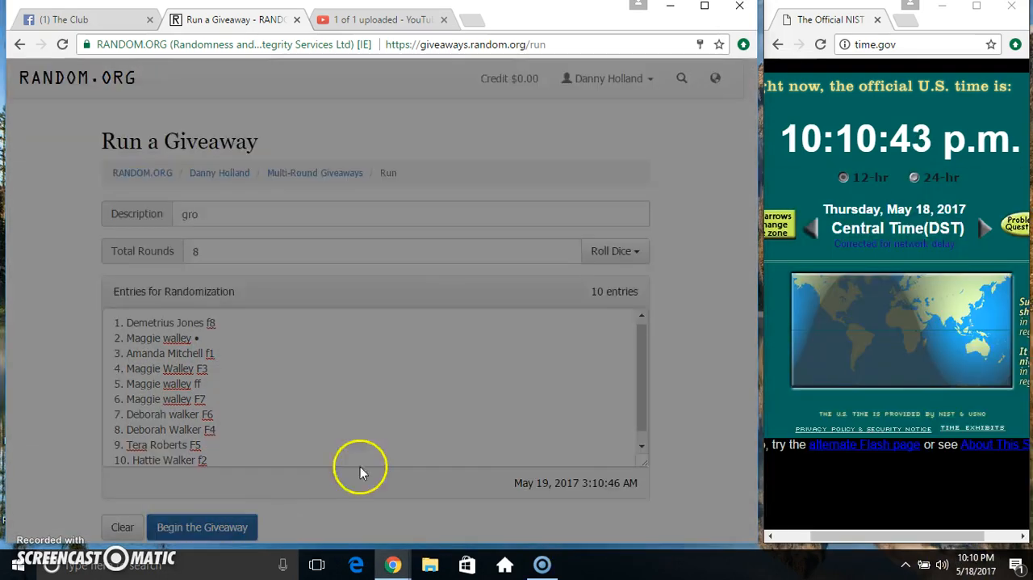
Begin the giveaway and run the randomization rounds up through Round #7.
{"action": "left_click", "coordinate": [202, 526]}
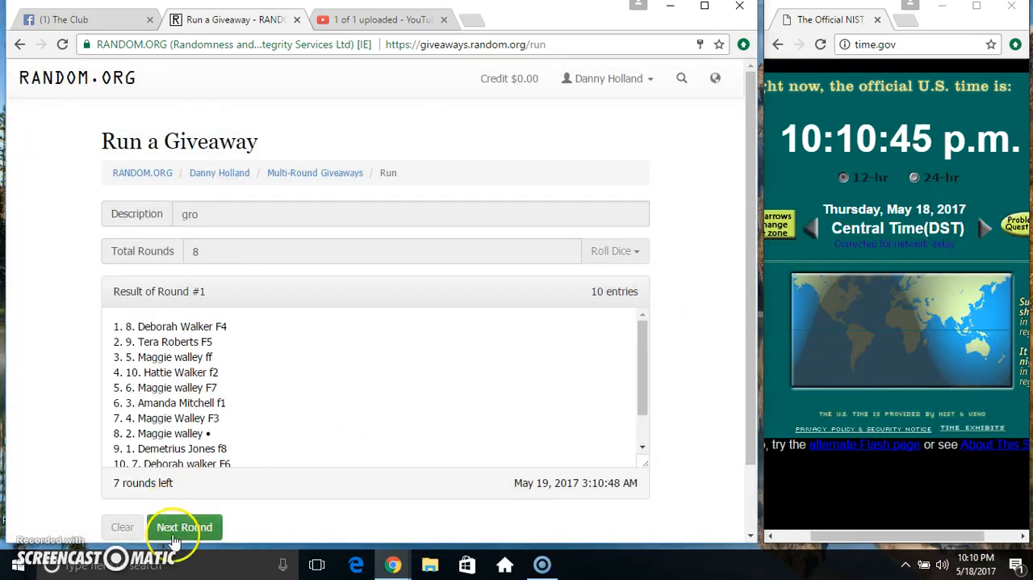
{"action": "left_click", "coordinate": [184, 526]}
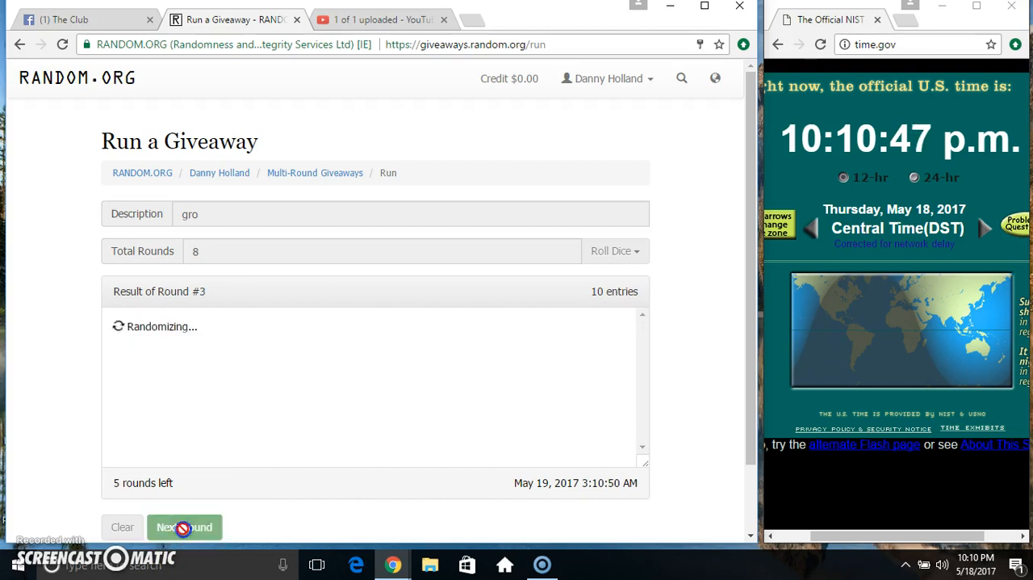
{"action": "left_click", "coordinate": [184, 526]}
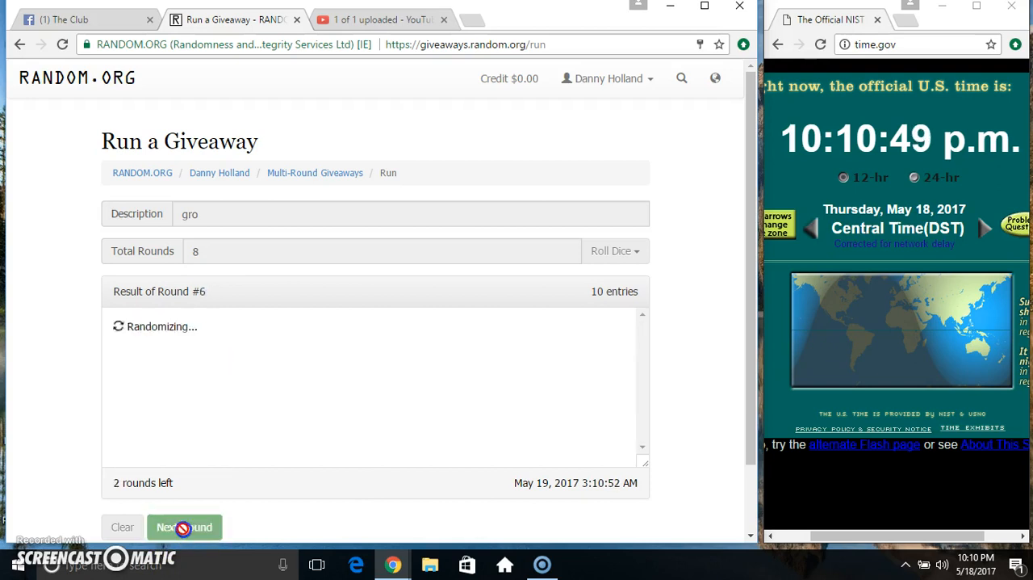
{"action": "left_click", "coordinate": [184, 526]}
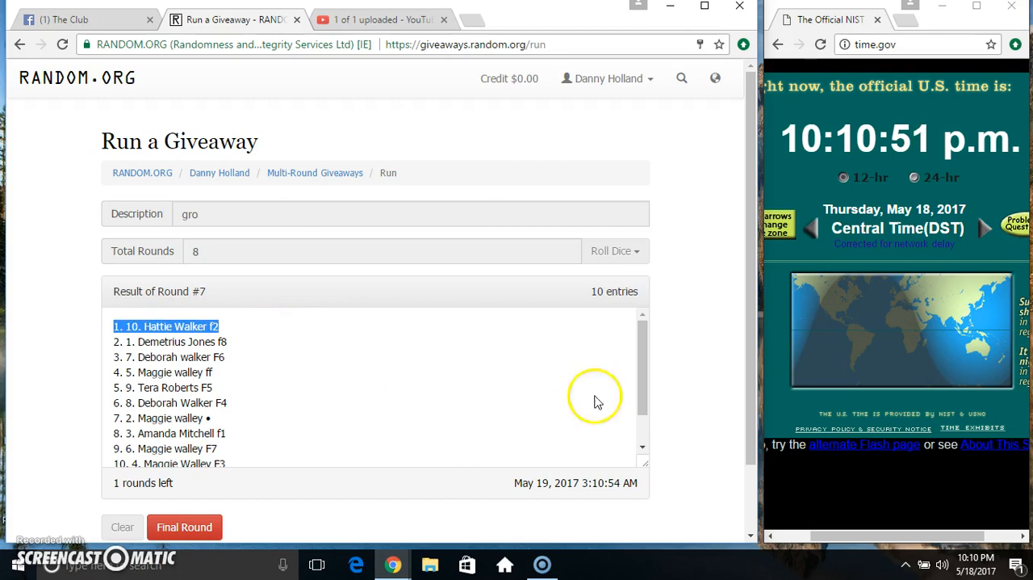
{"action": "scroll", "scroll_direction": "down", "scroll_amount": 3}
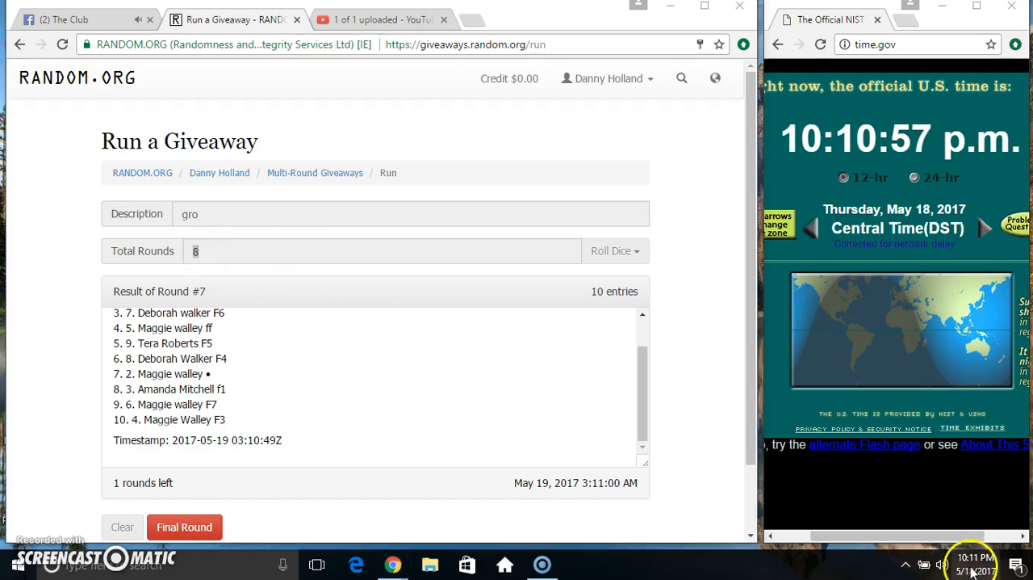
{"action": "mouse_move", "coordinate": [402, 476]}
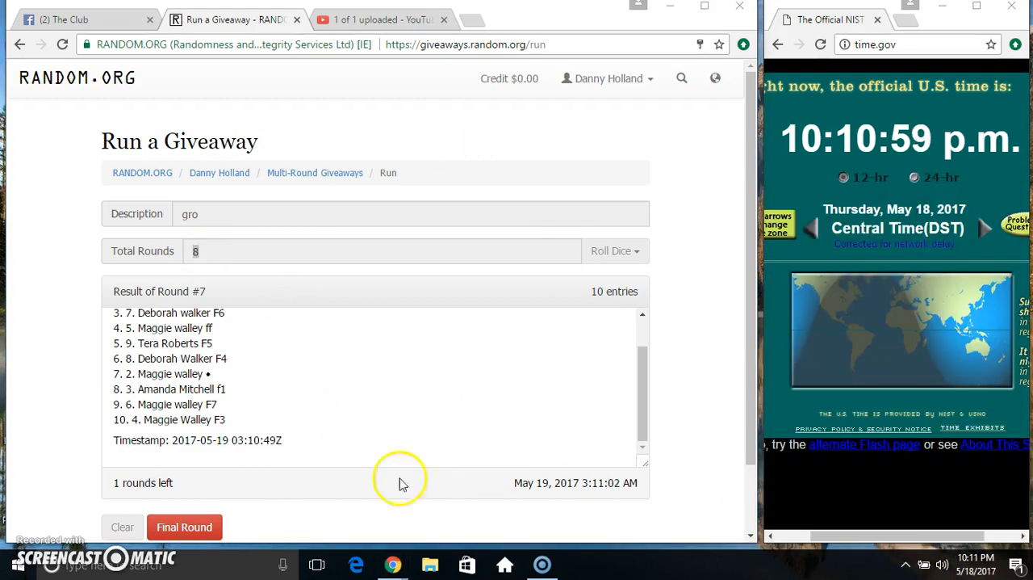
{"action": "left_click", "coordinate": [184, 526]}
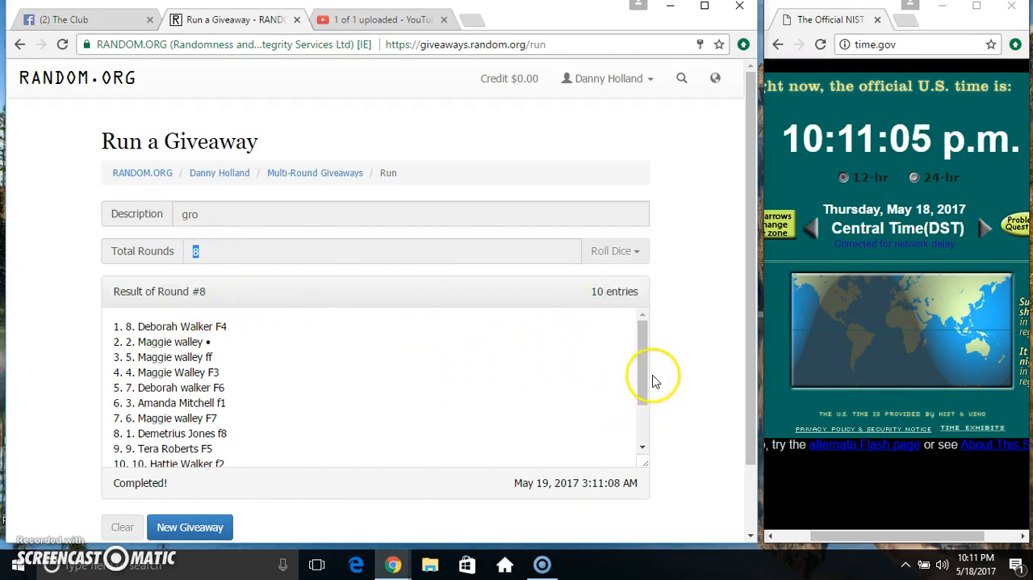
{"action": "mouse_move", "coordinate": [194, 95]}
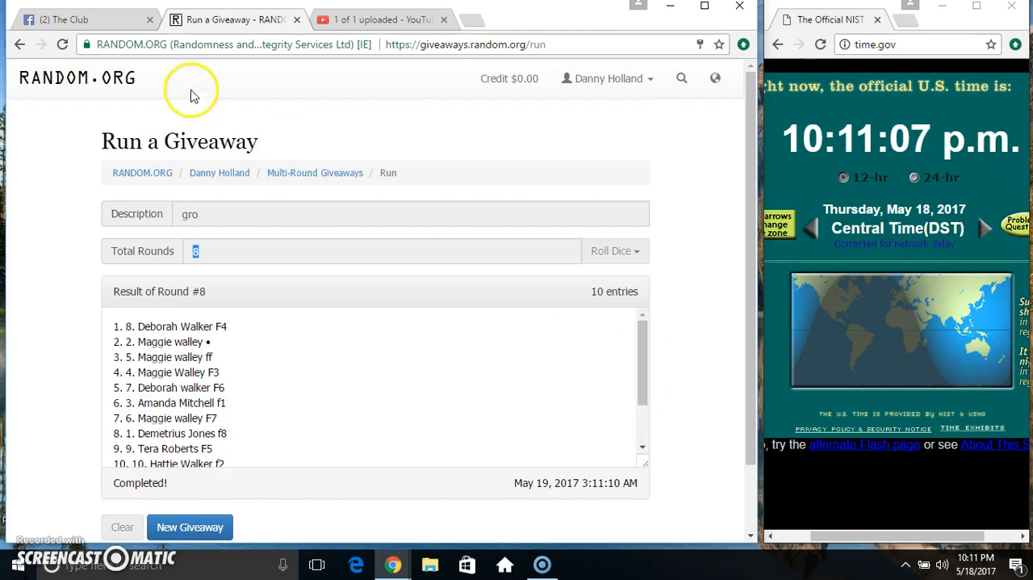